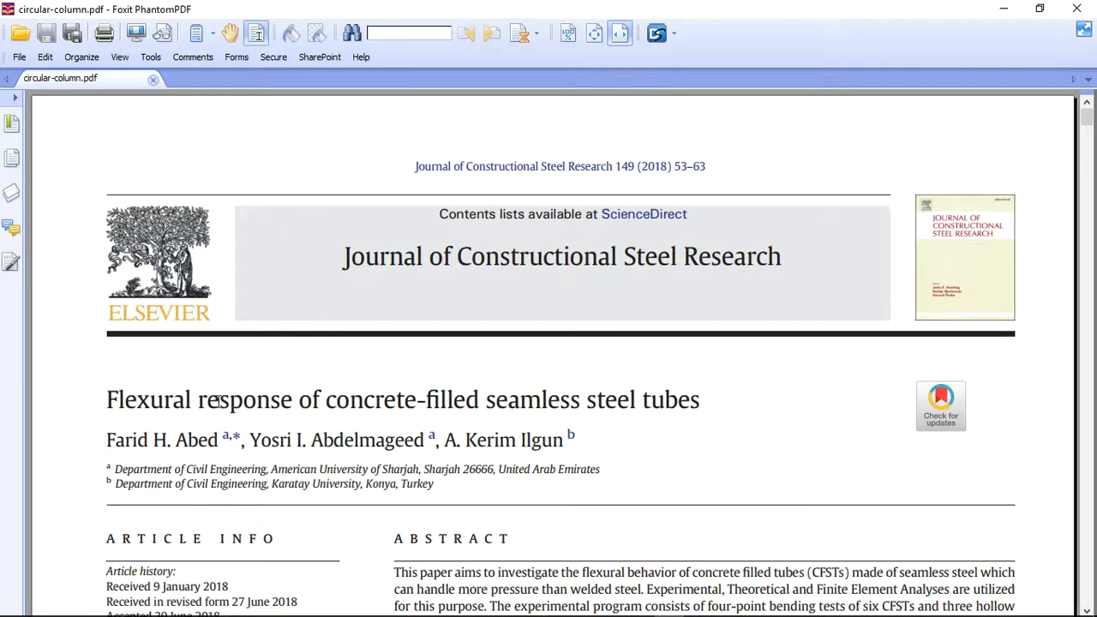
mouse_move(533, 412)
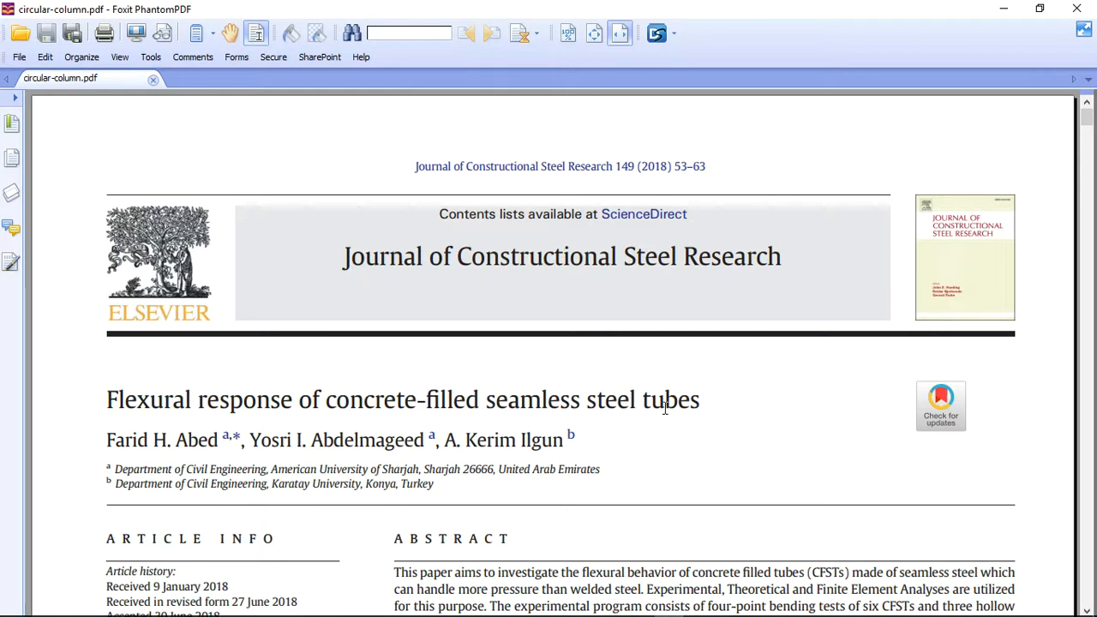
mouse_move(534, 412)
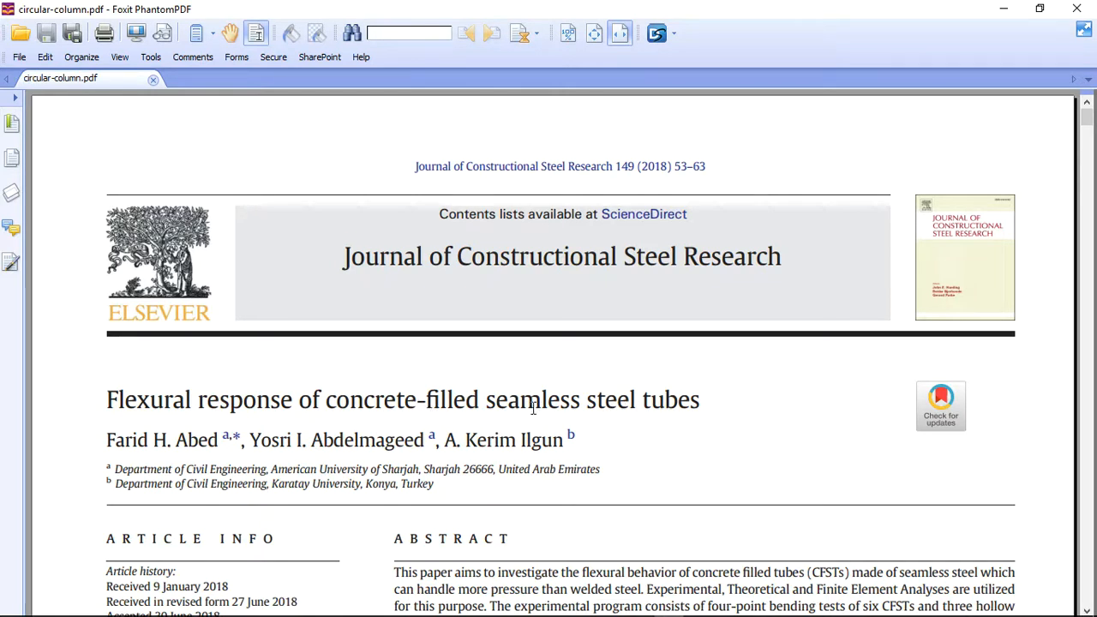
mouse_move(370, 466)
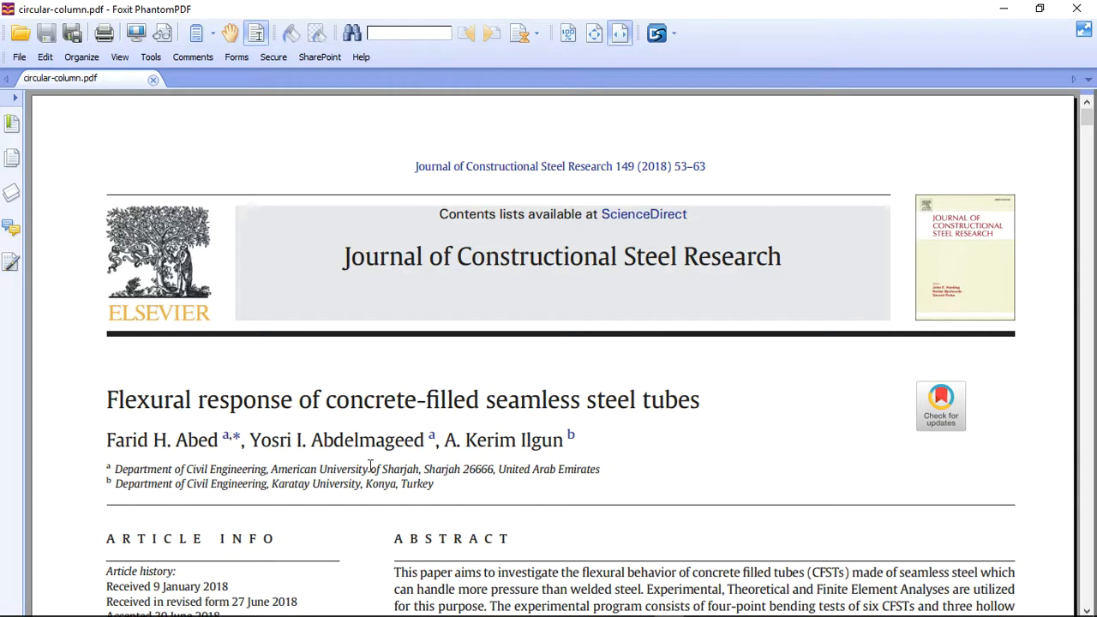
Scroll through circular-column.pdf from the title page to section 3.1 ST results and Fig. 5
scroll(down, 3)
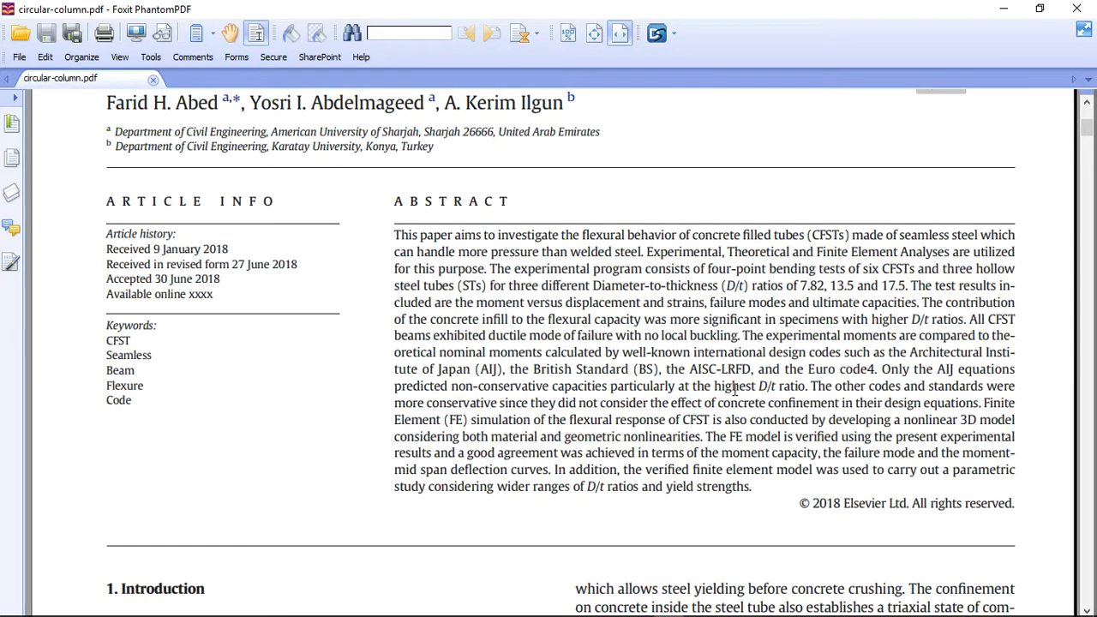
scroll(down, 3)
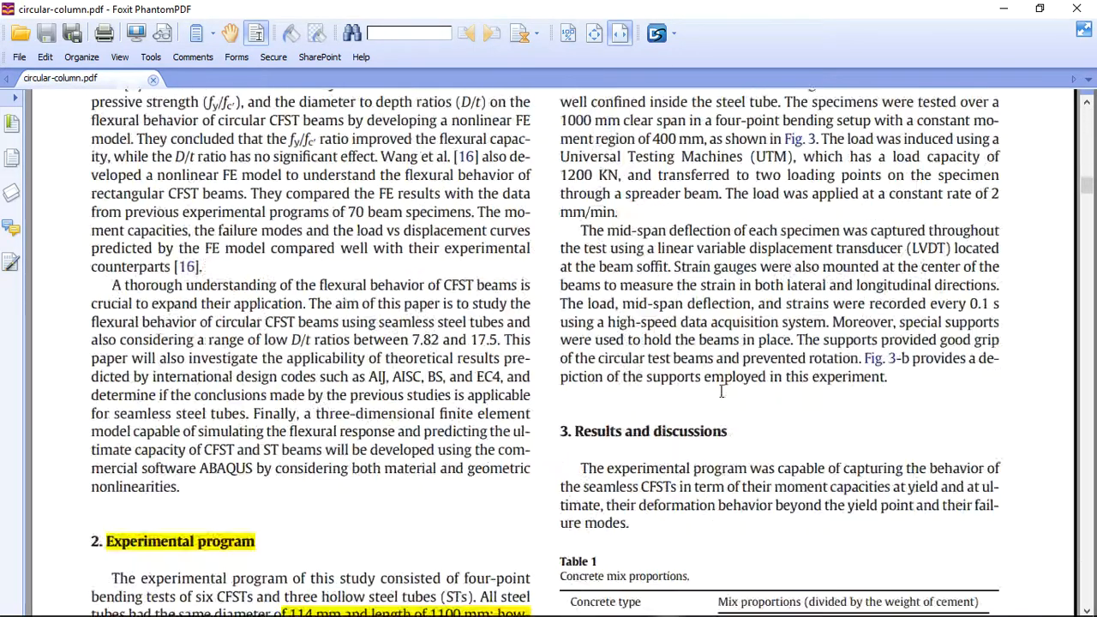
scroll(down, 3)
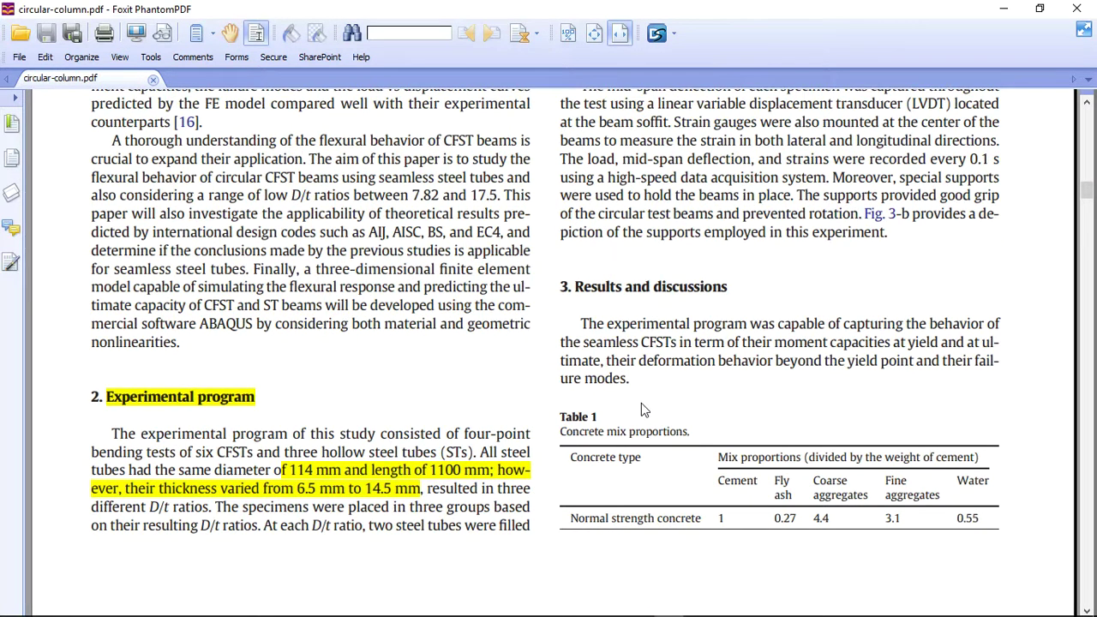
scroll(down, 3)
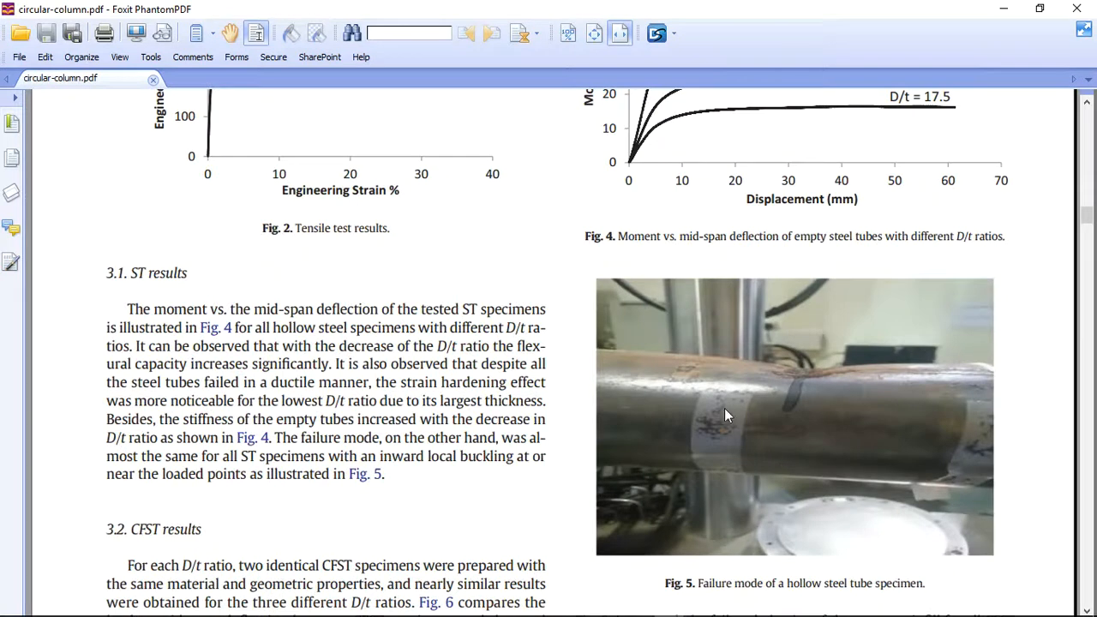
scroll(down, 3)
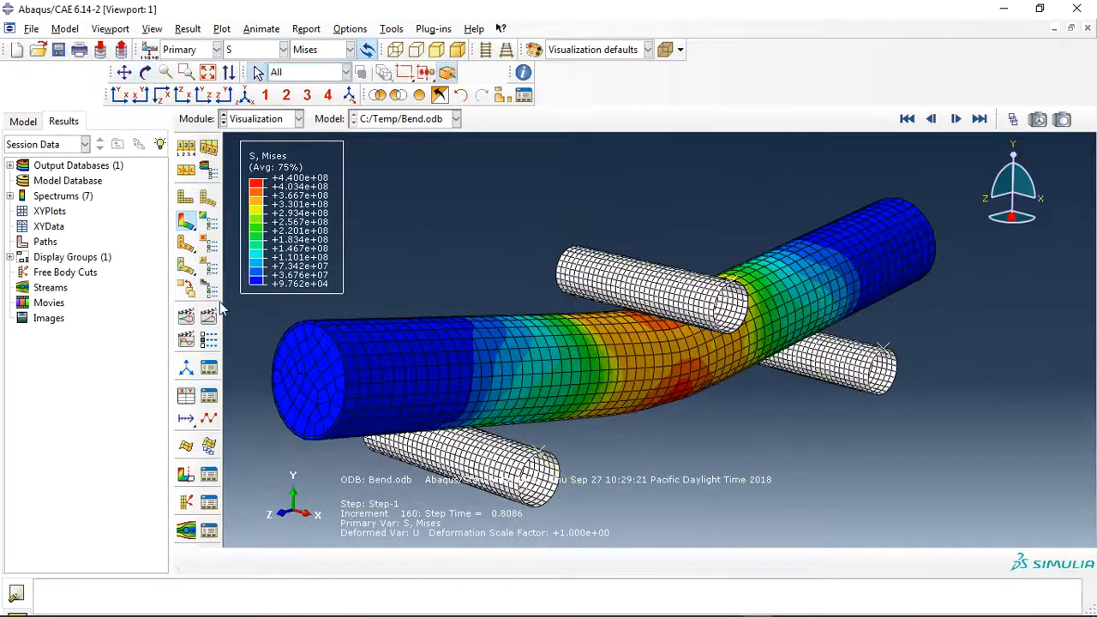
Remove the support part instances from view and animate the tube's Mises stress time history
click(955, 118)
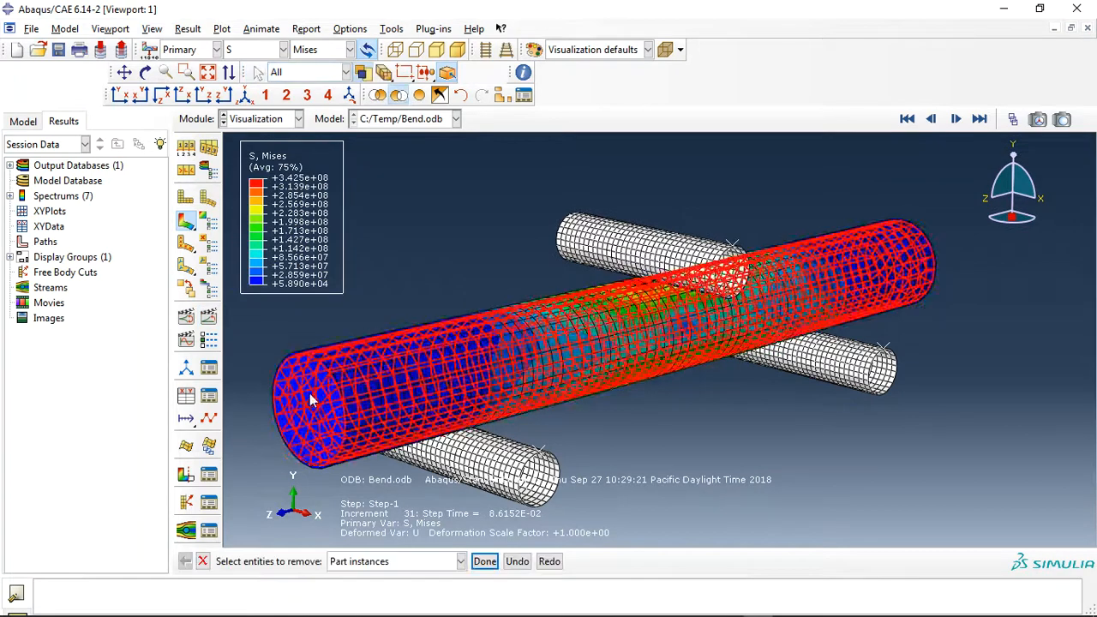
click(955, 119)
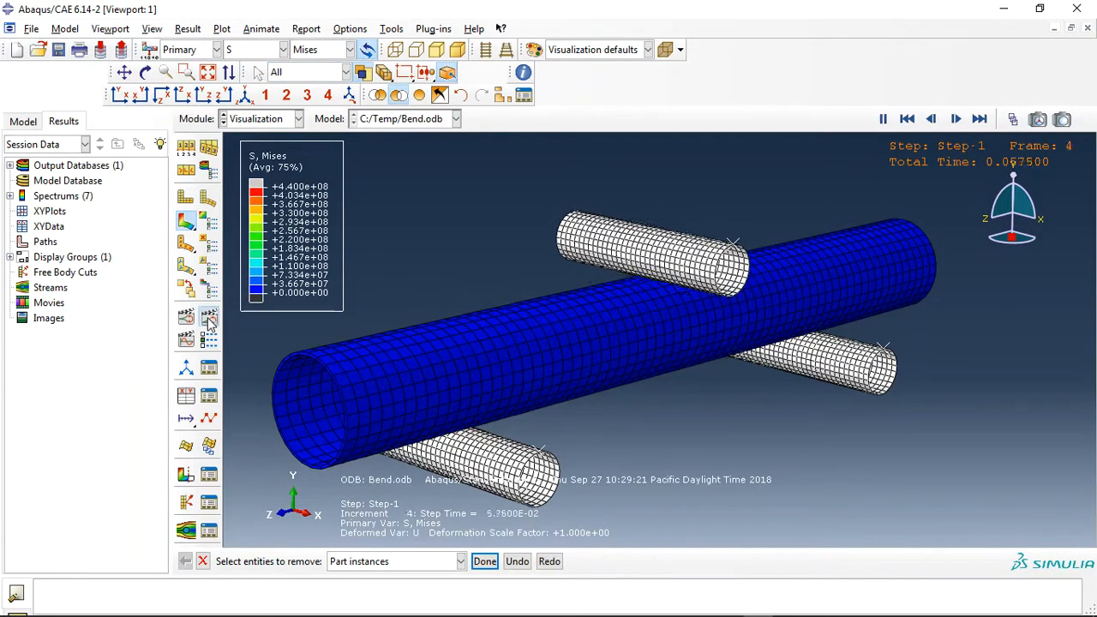
click(983, 118)
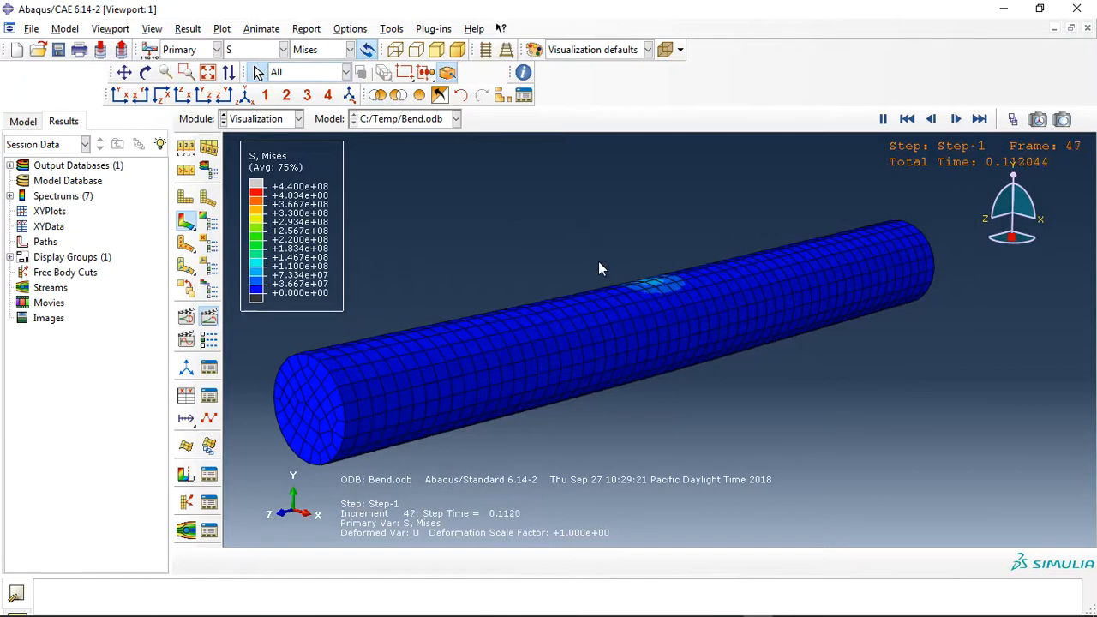
click(956, 119)
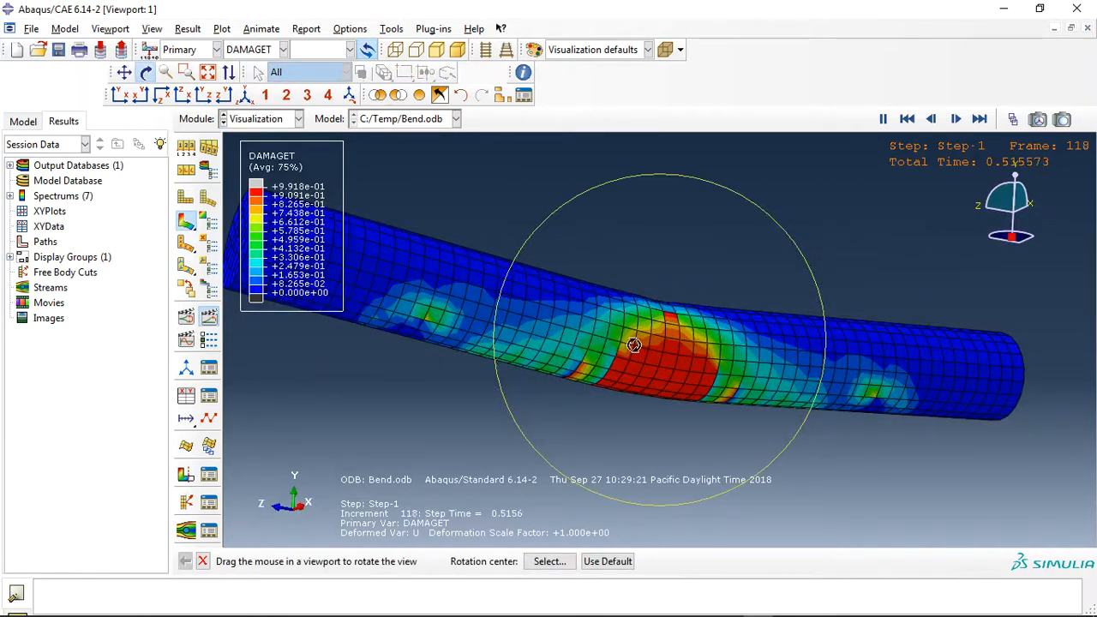
Orbit the damaged tube, then plot displacement U and view the tube end
drag(635, 347, 679, 247)
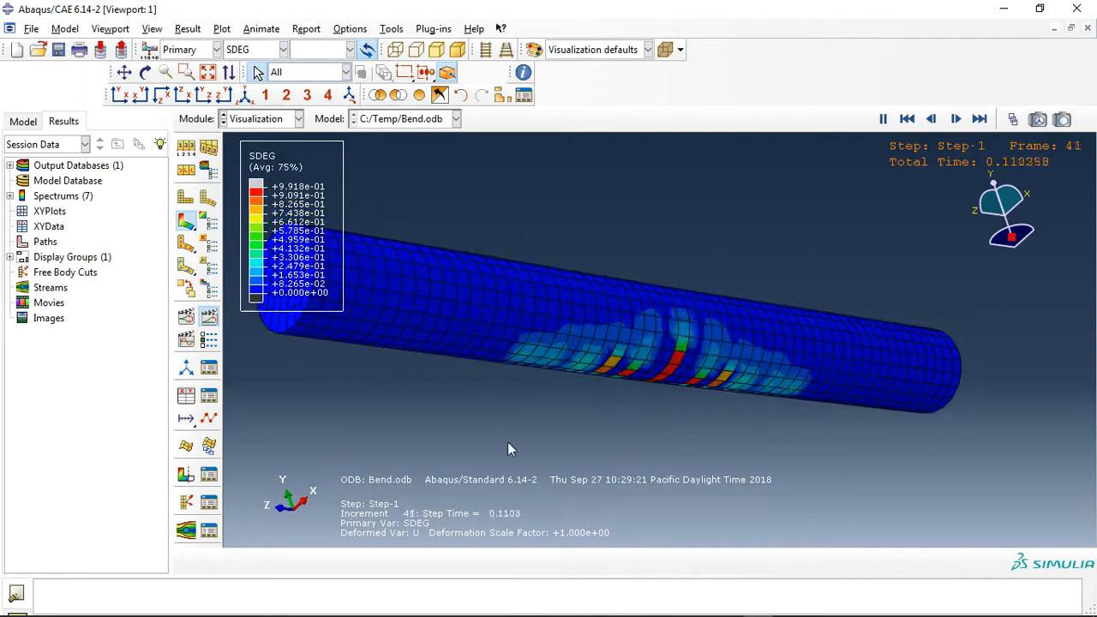
click(293, 49)
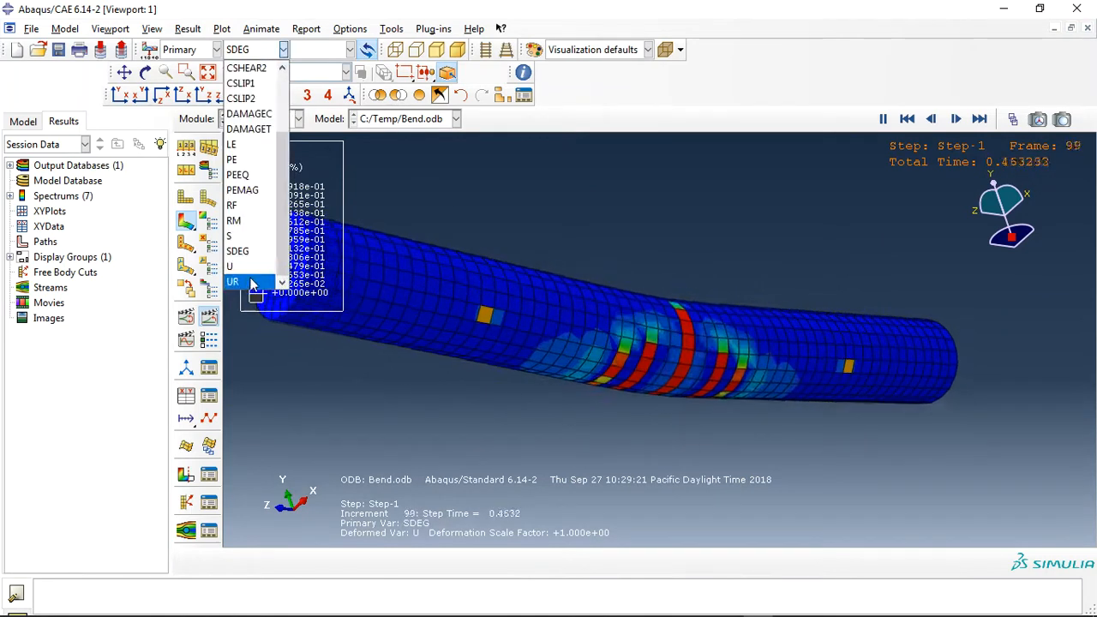
click(231, 267)
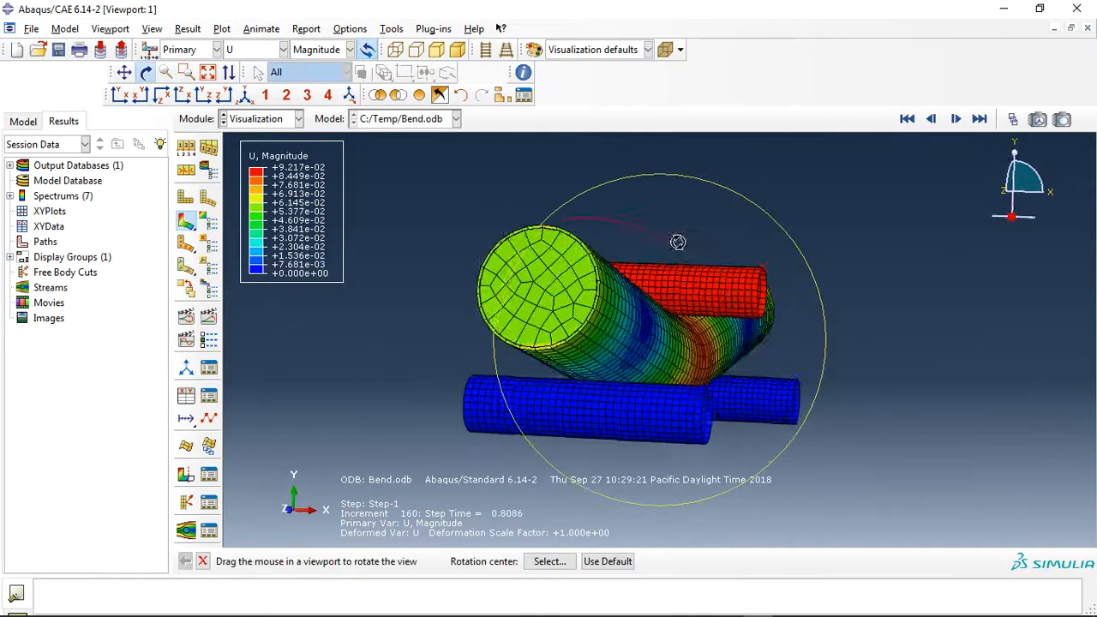
drag(677, 242, 639, 438)
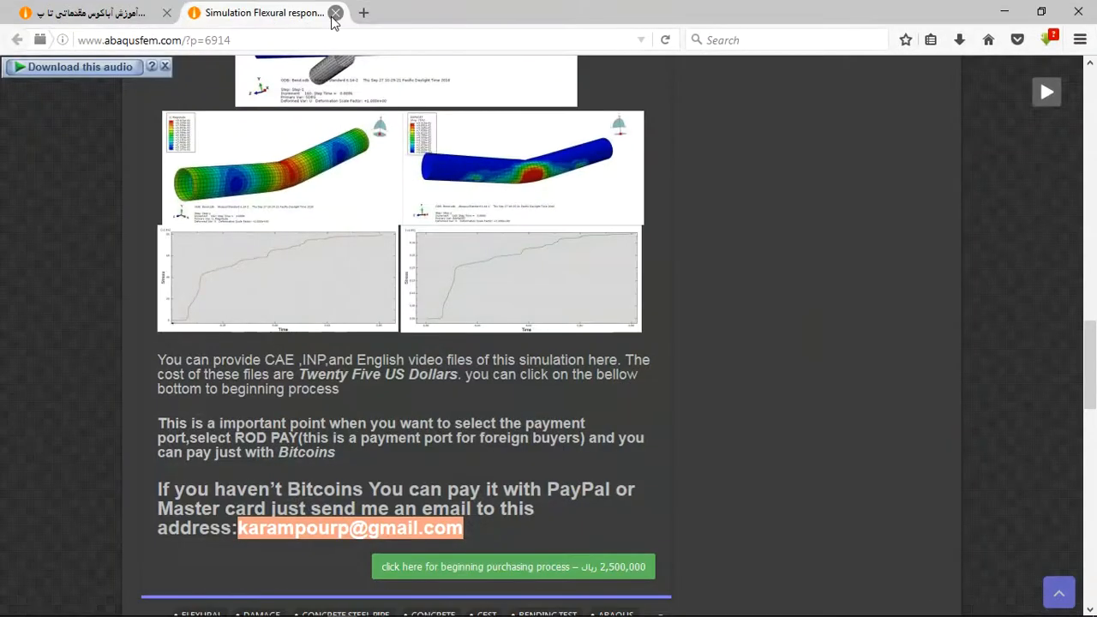
Close the simulation article tab, returning to the abaqusfem.com homepage
click(336, 12)
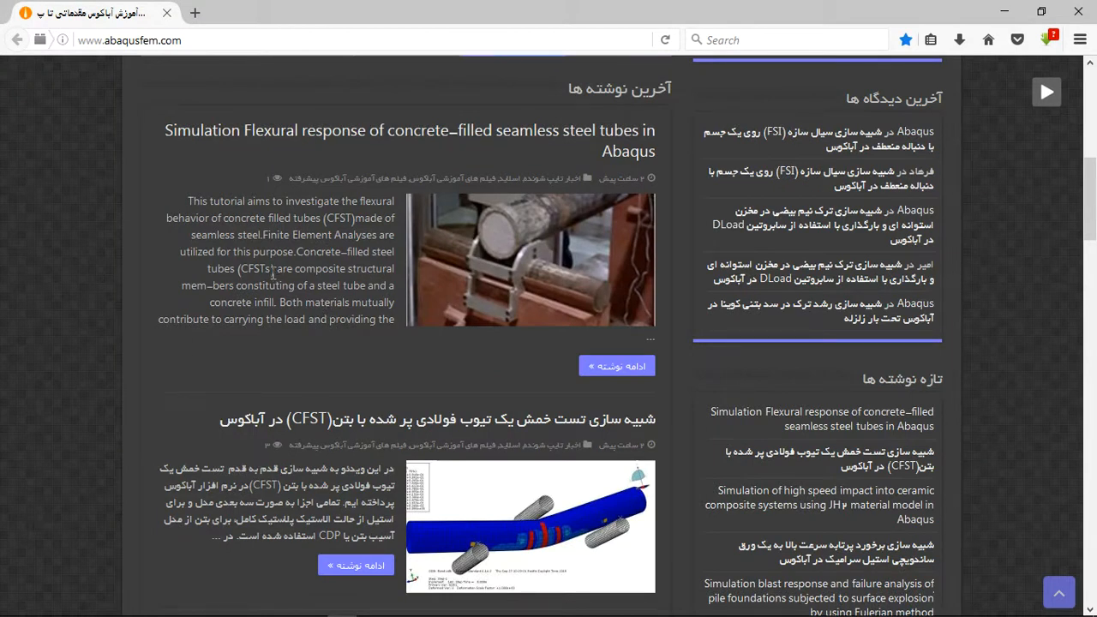
mouse_move(420, 329)
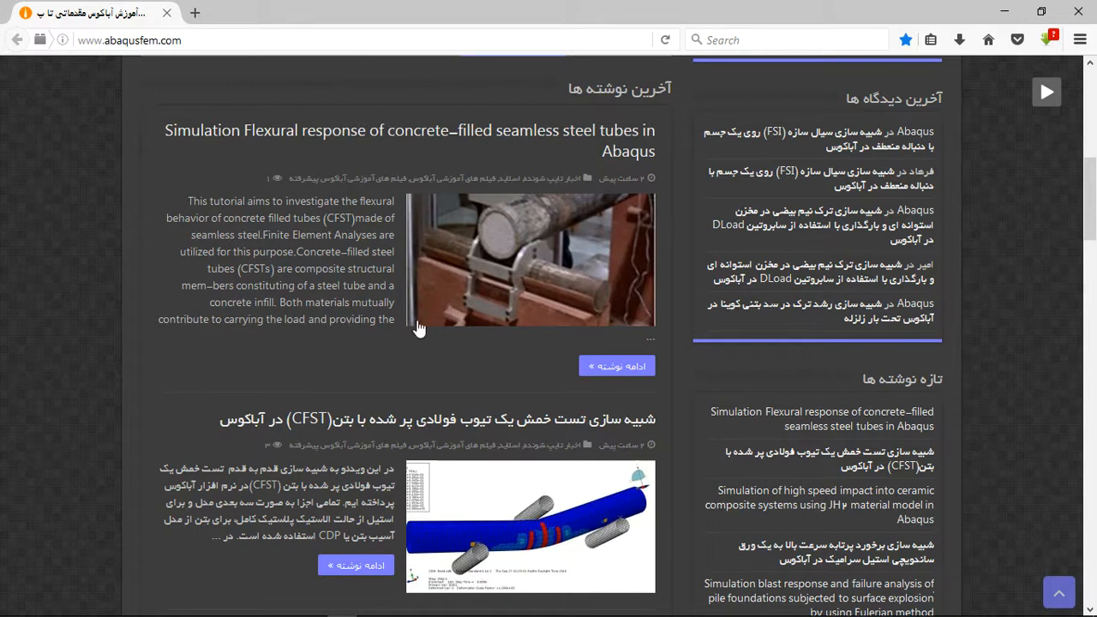
mouse_move(337, 257)
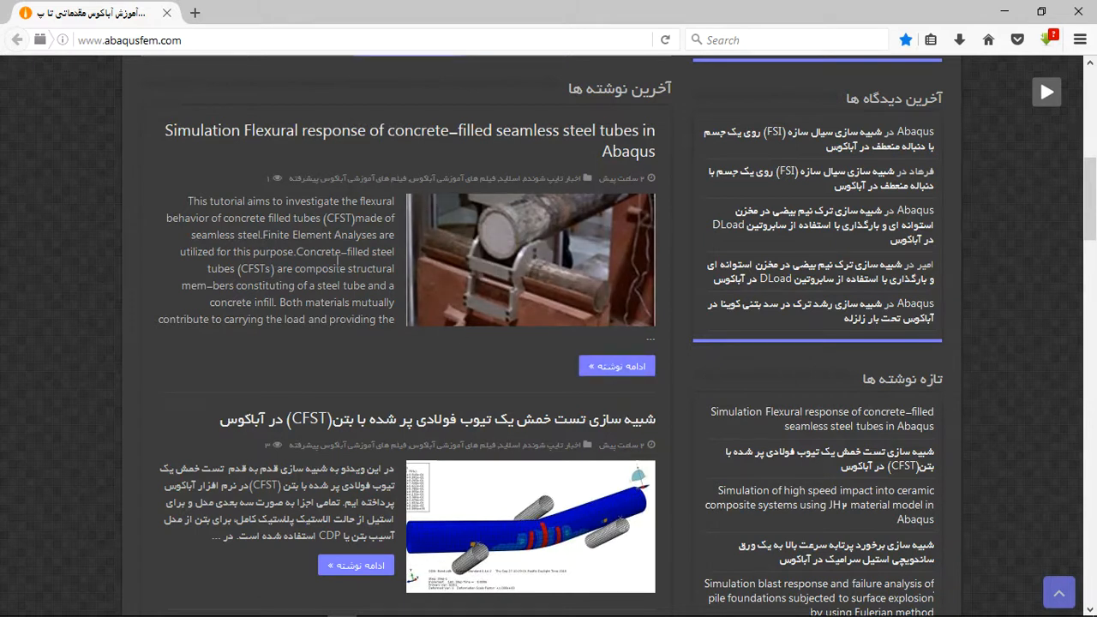
mouse_move(600, 375)
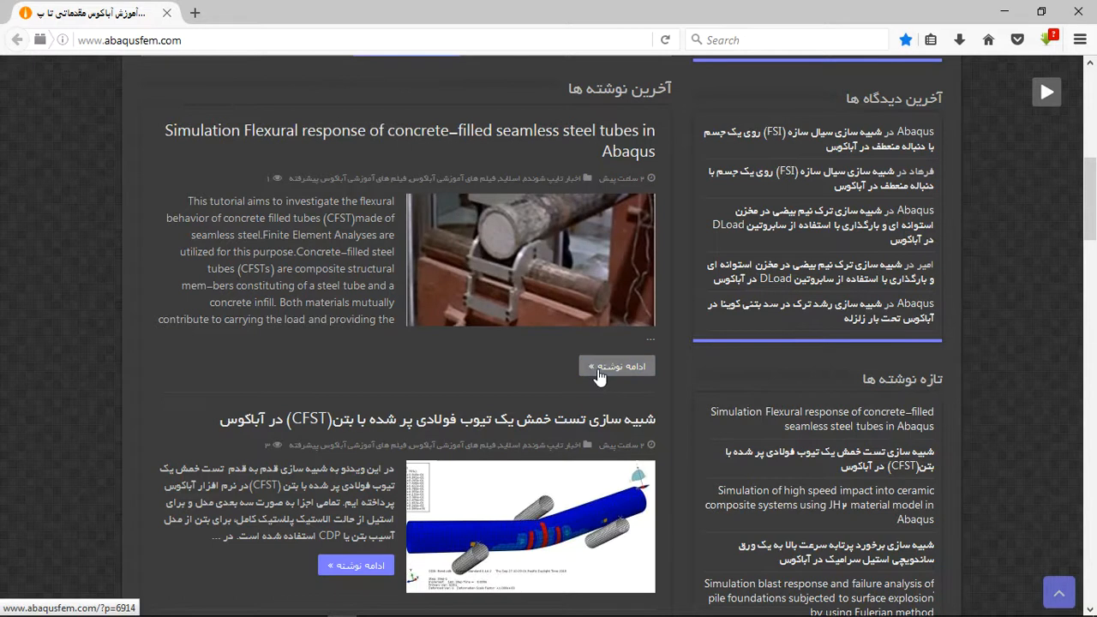
mouse_move(606, 372)
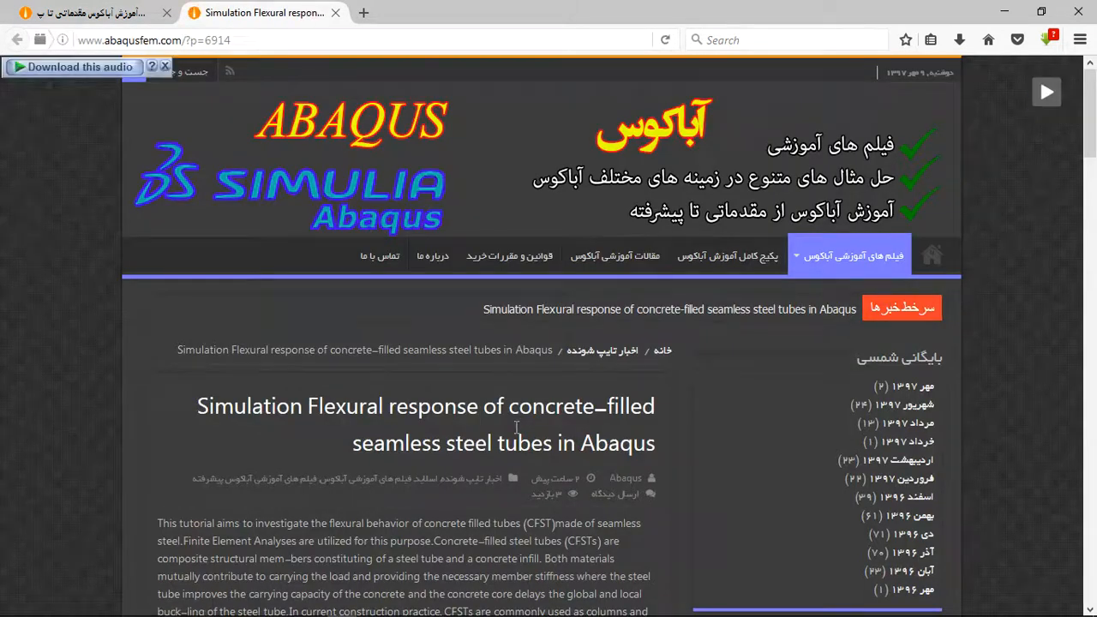
Scroll the article down to its stress and damage contour images and purchase offer
scroll(down, 3)
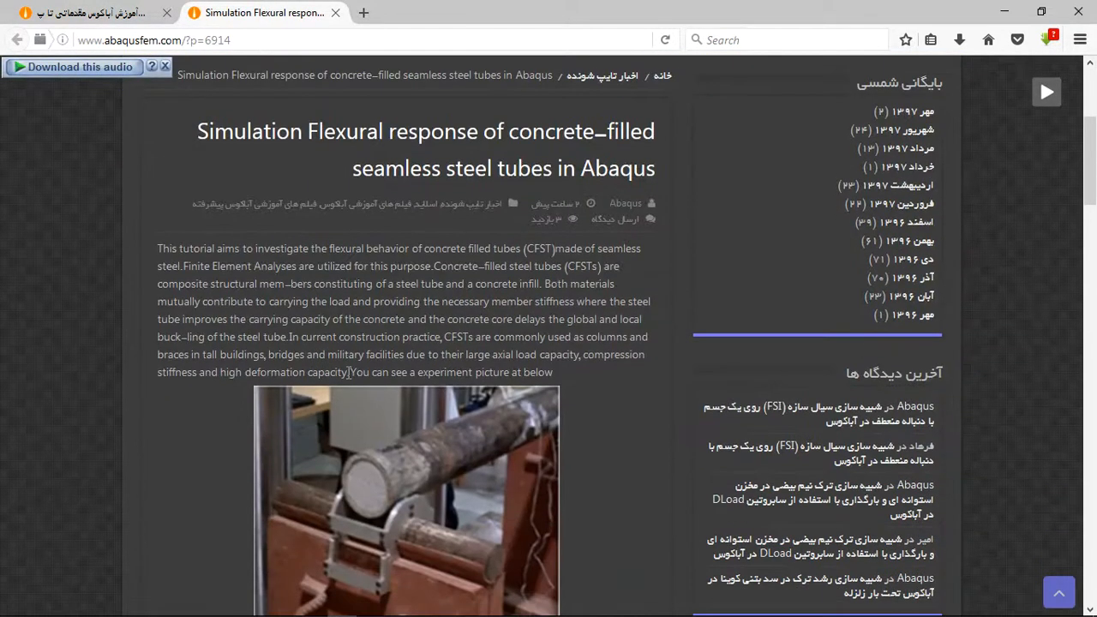
scroll(down, 3)
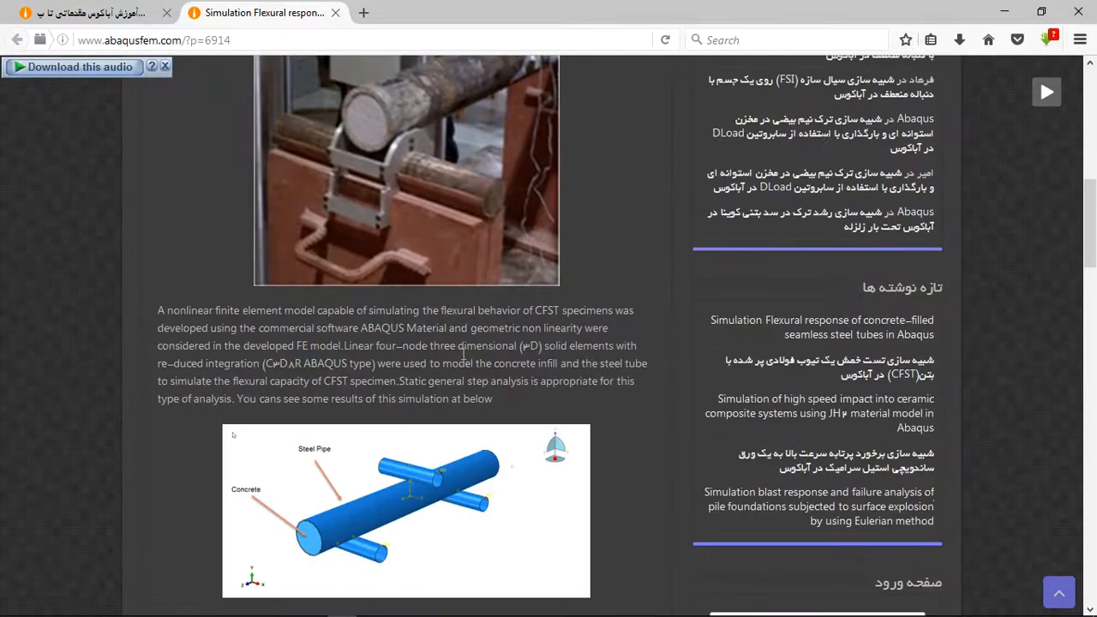
scroll(down, 3)
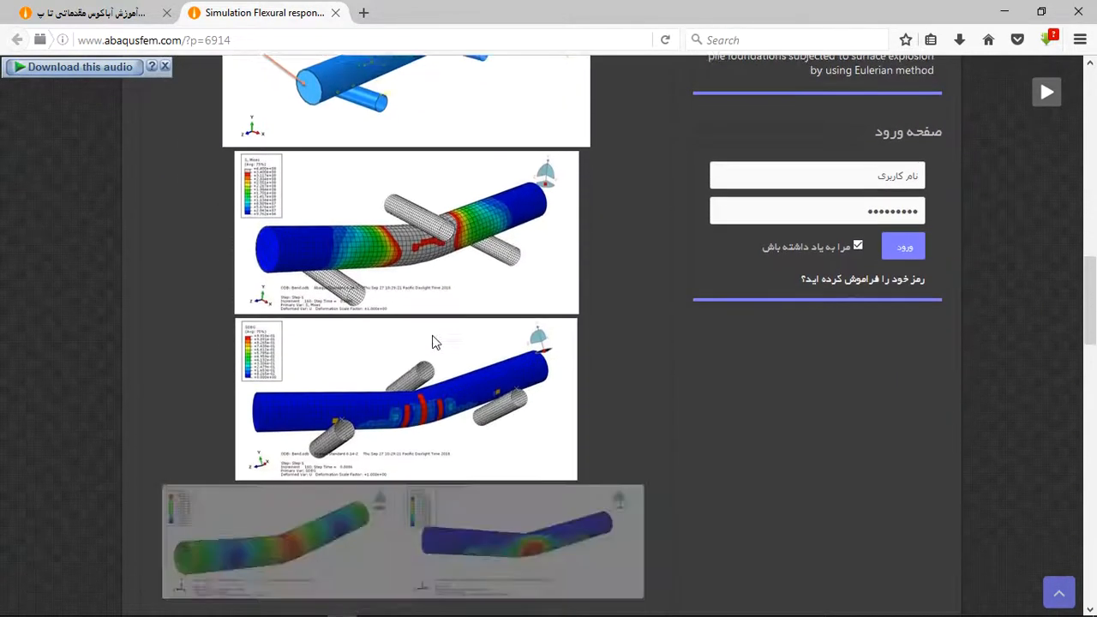
scroll(down, 3)
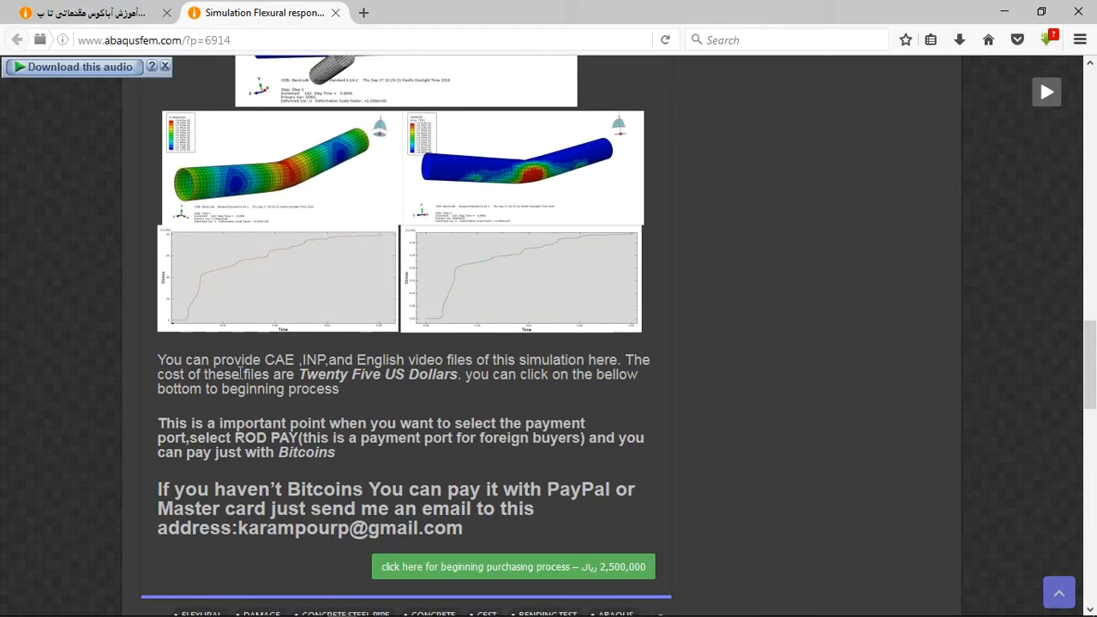
double_click(295, 360)
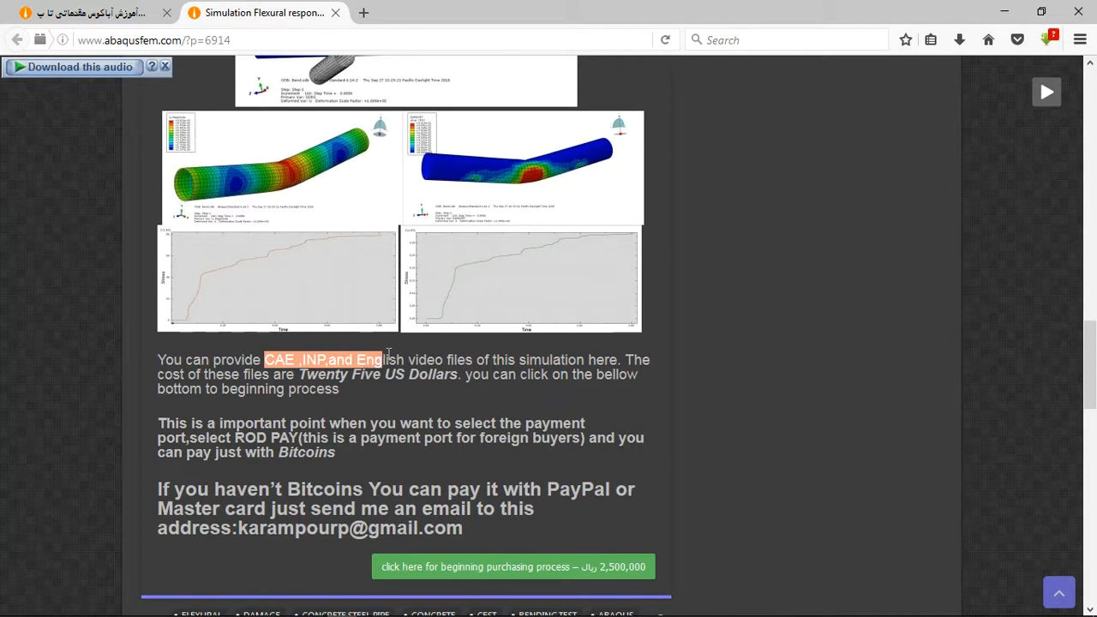
drag(377, 359, 515, 359)
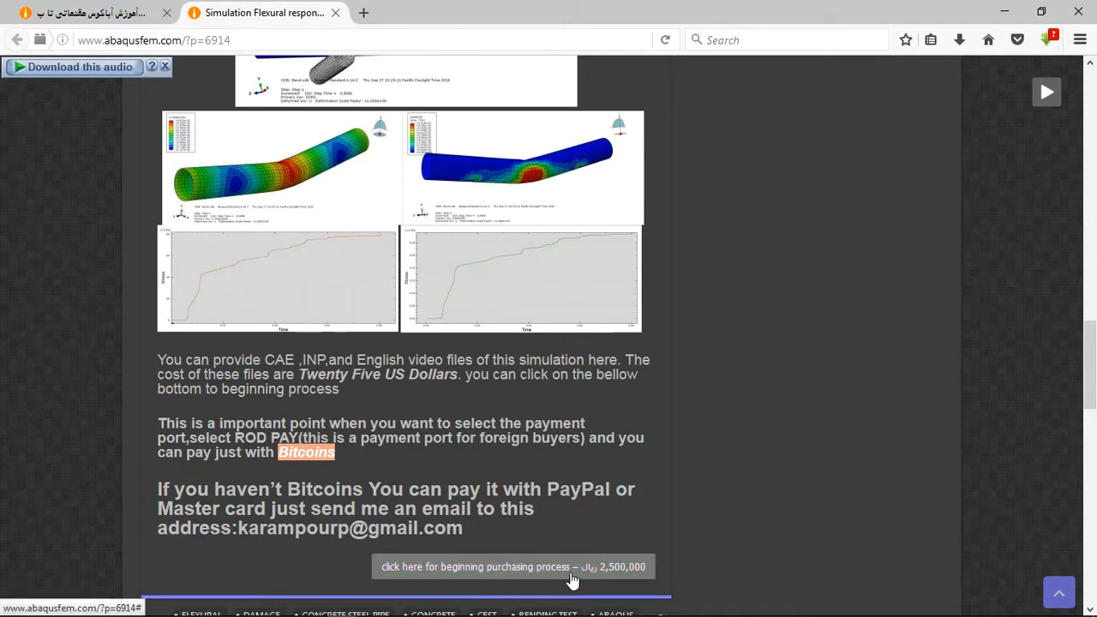
mouse_move(512, 577)
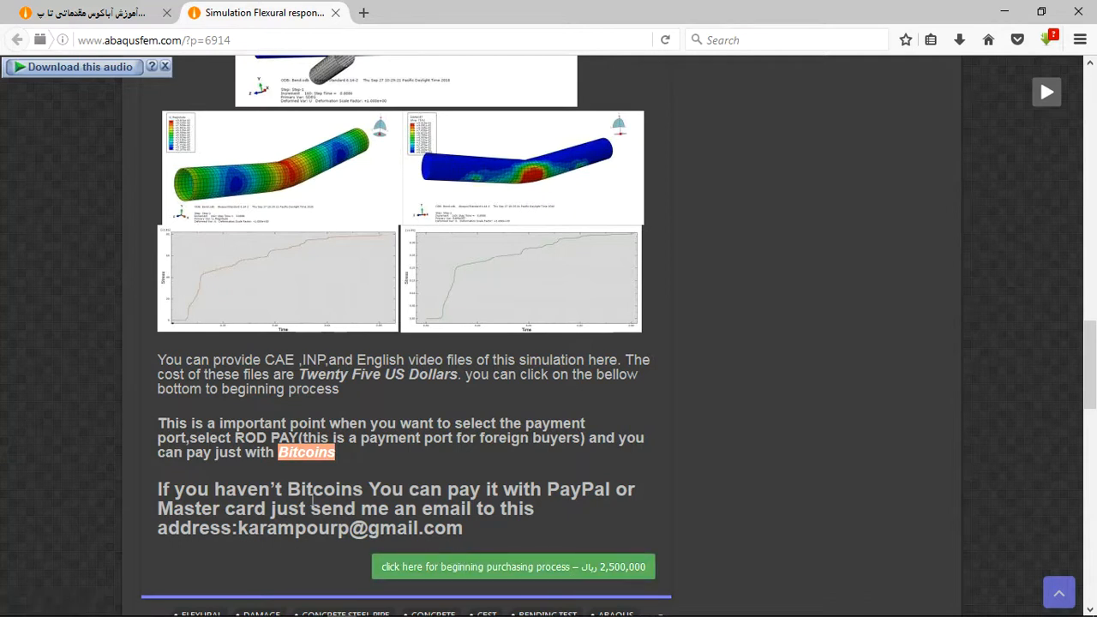
mouse_move(540, 499)
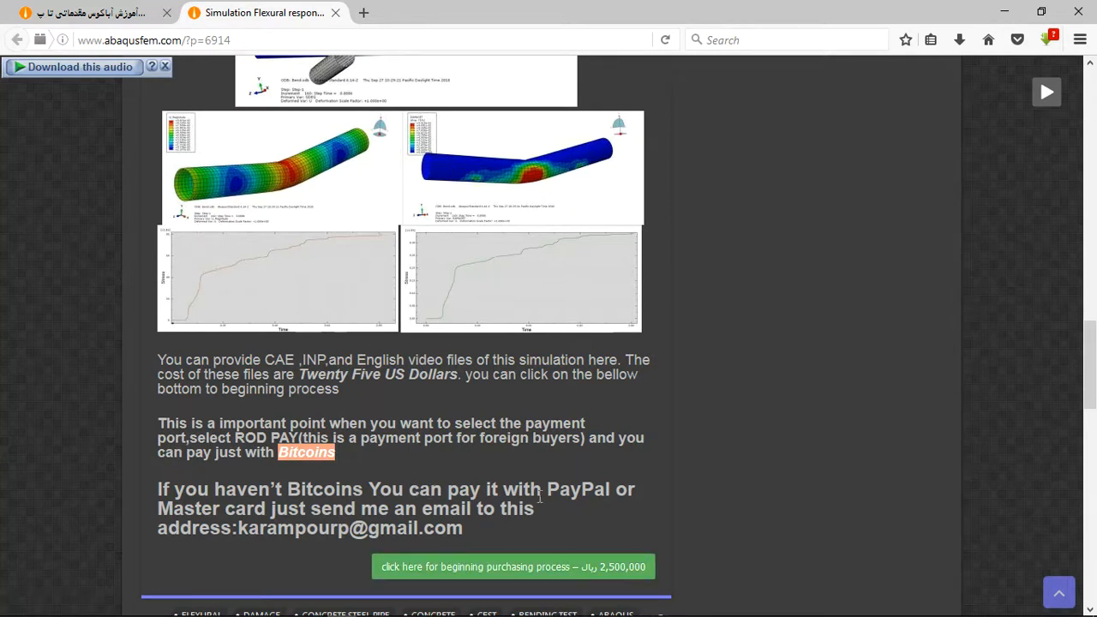
double_click(577, 490)
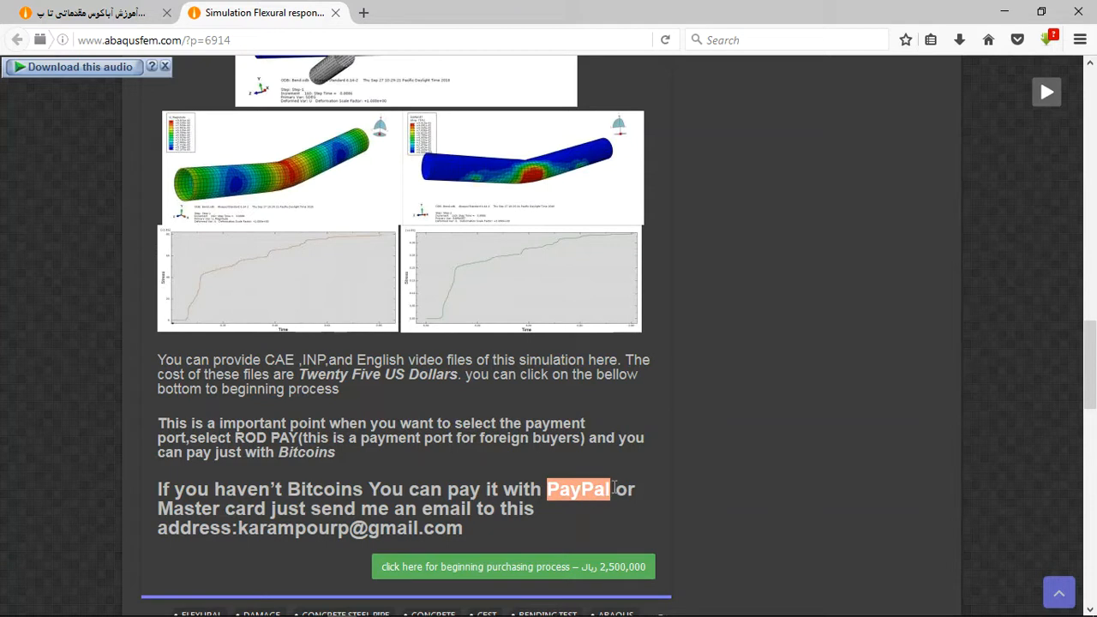
mouse_move(537, 517)
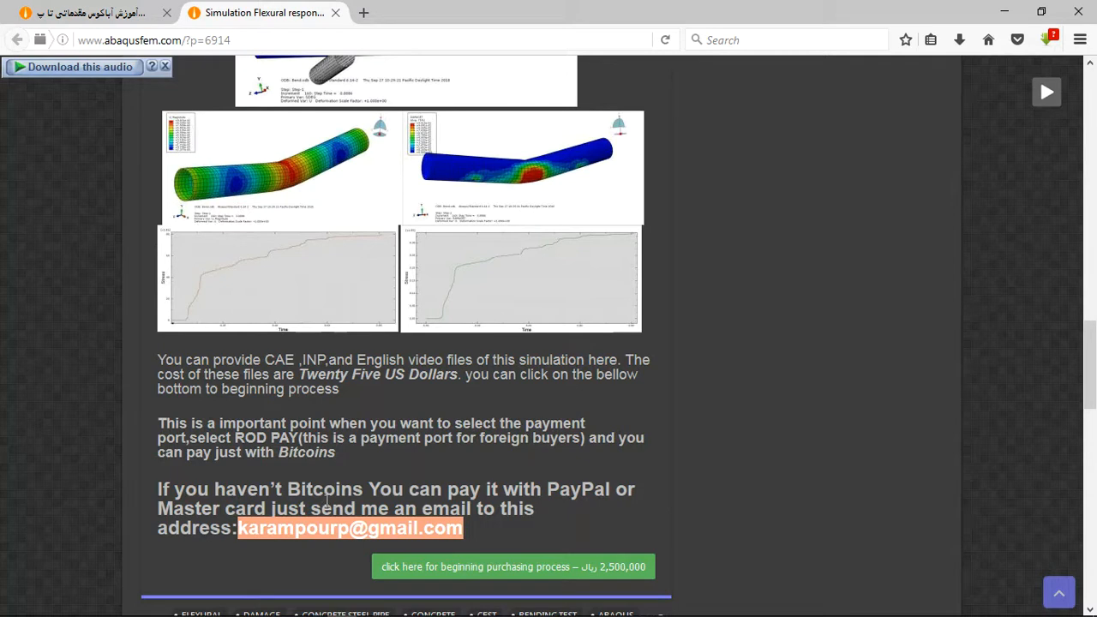
mouse_move(737, 596)
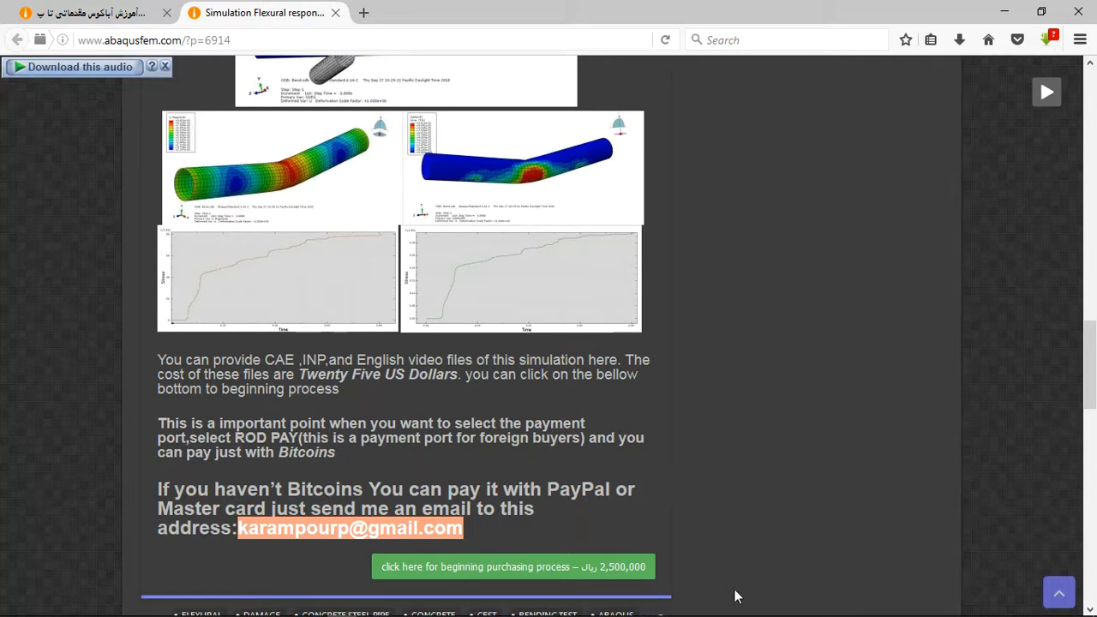